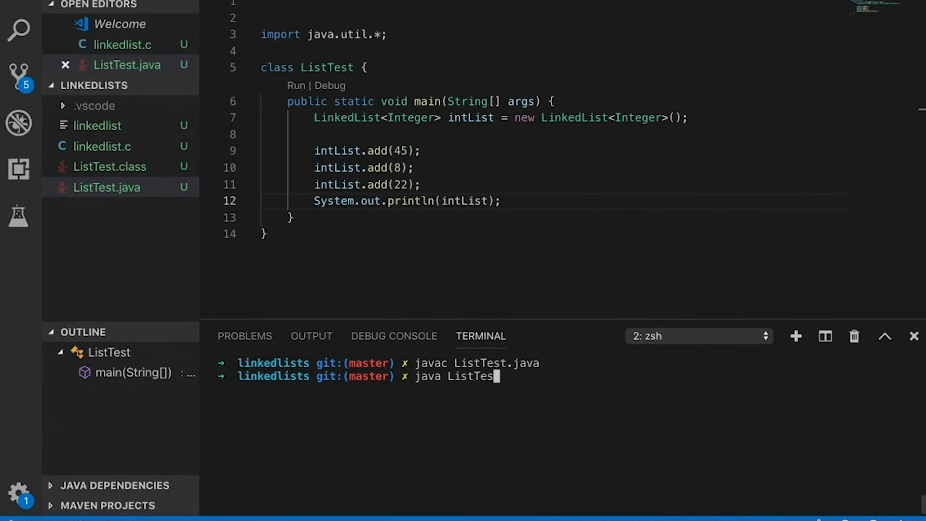
Step: Start a new file in the linkedlists project folder from the Explorer header
click(110, 87)
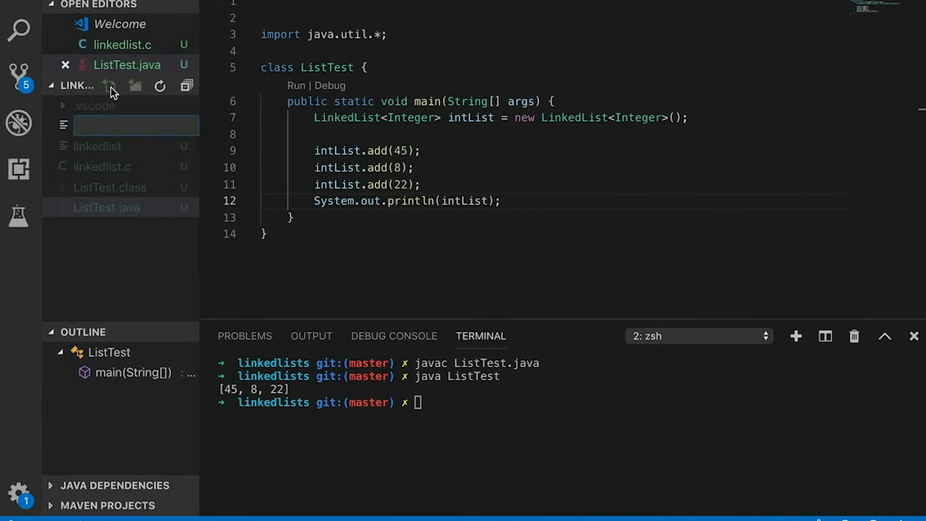
Step: Create MyList.java with a Node class holding int value and Node next
text(MyList.j)
text(class Node {)
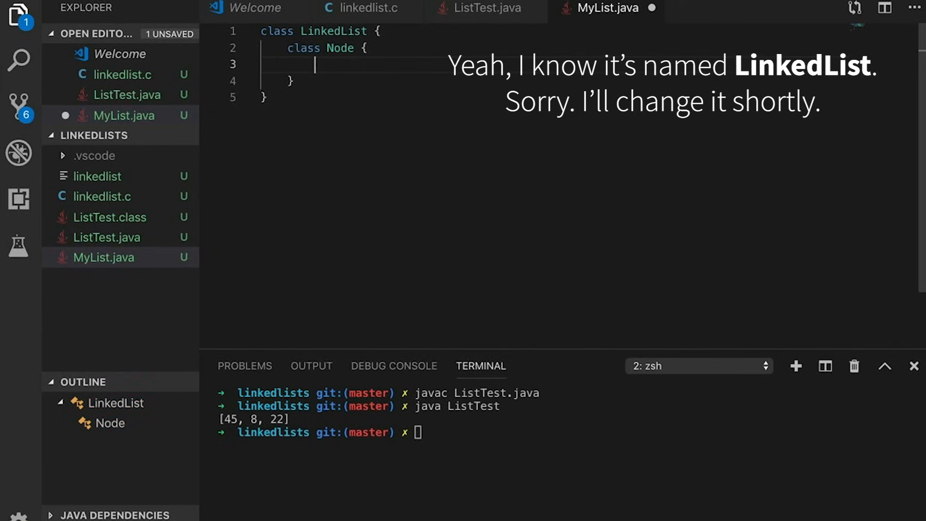
text(int value;)
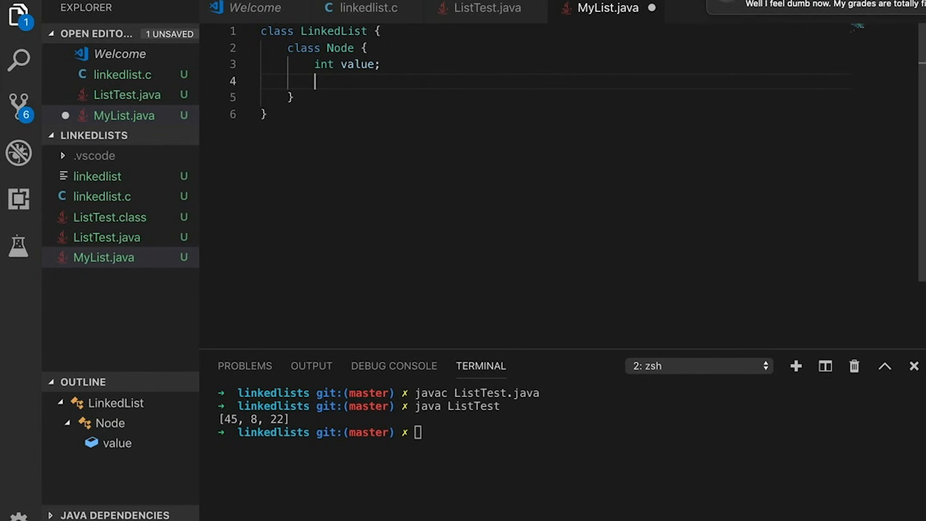
text(Node ne)
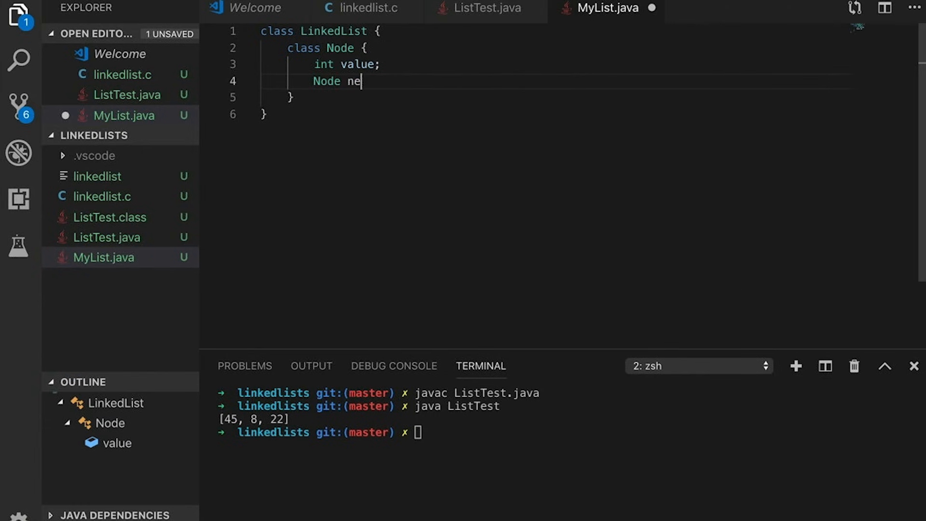
text(xt;)
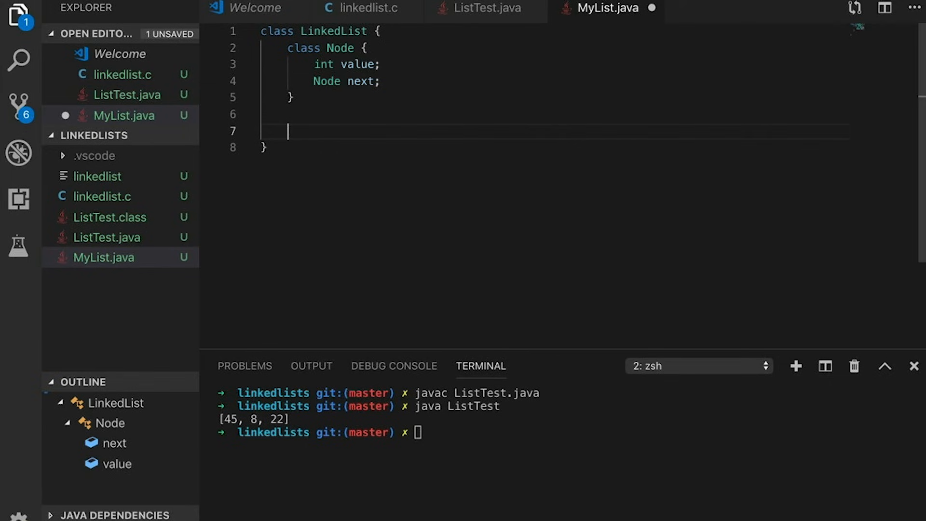
Step: Add a head field and an add(int newvalue) method that prepends a new Node
text(Node head)
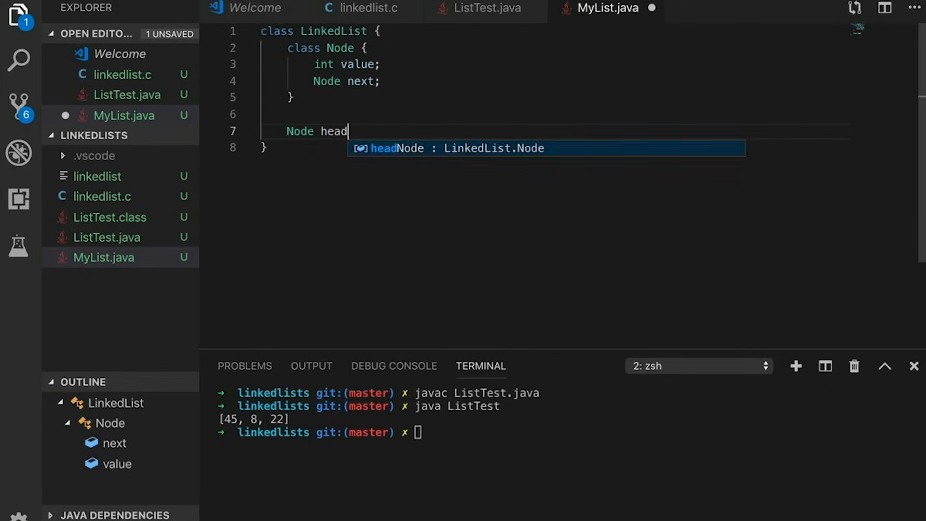
text(;)
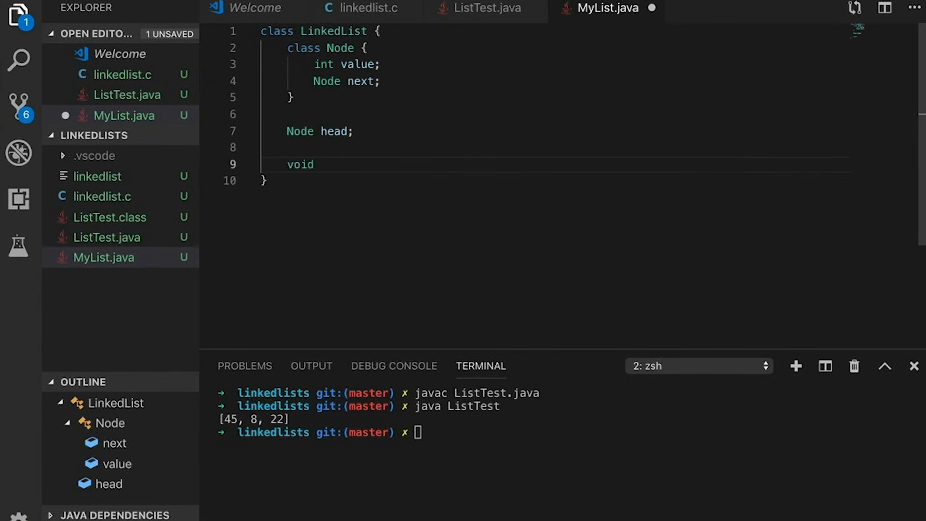
text(add(int newv)
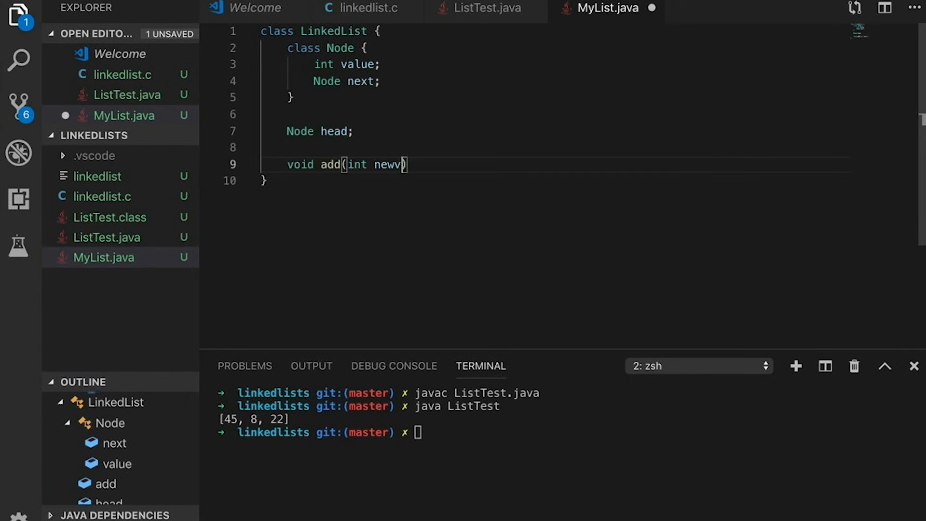
text(value) {)
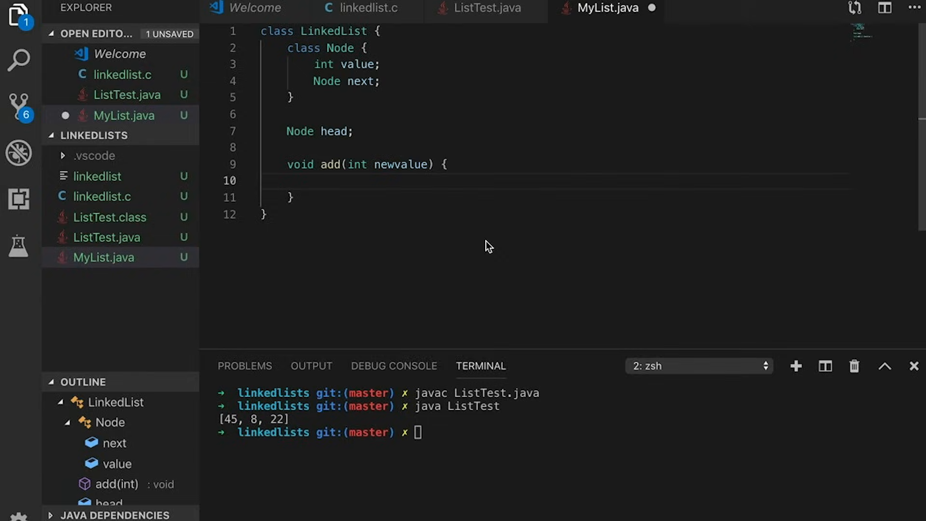
text(Node newnode =)
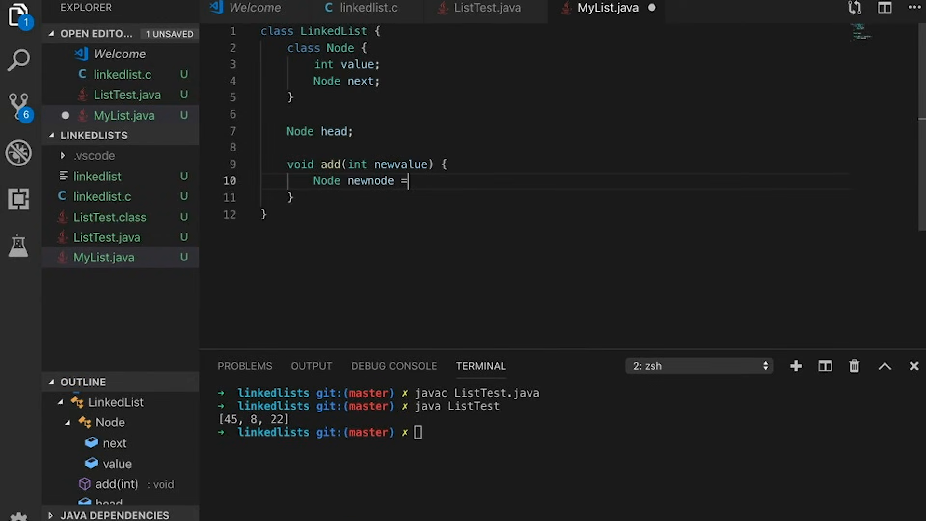
text(new Node)
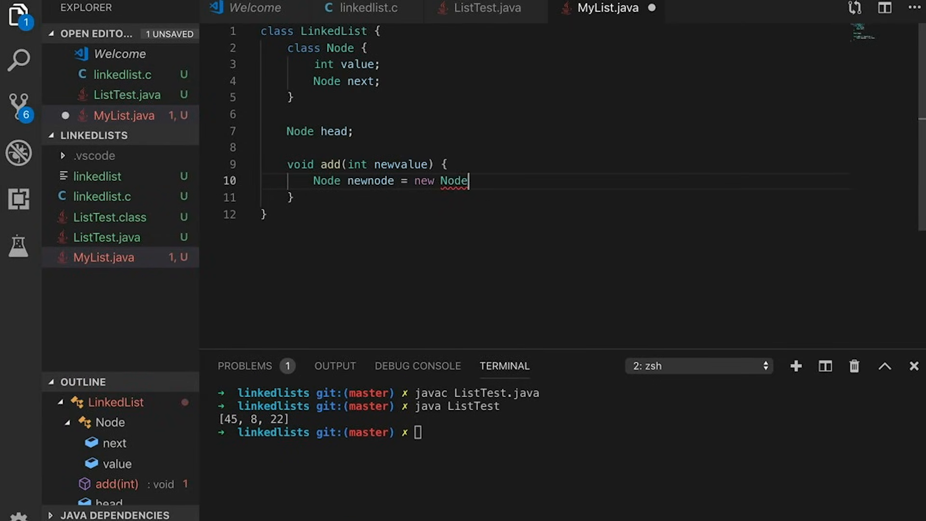
text(();)
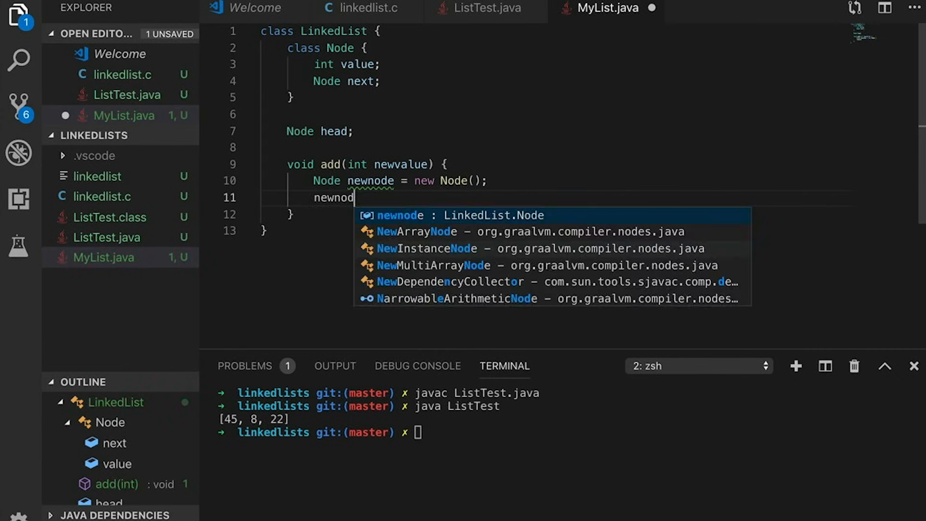
text(e.value = newvalue;)
text(newnode.)
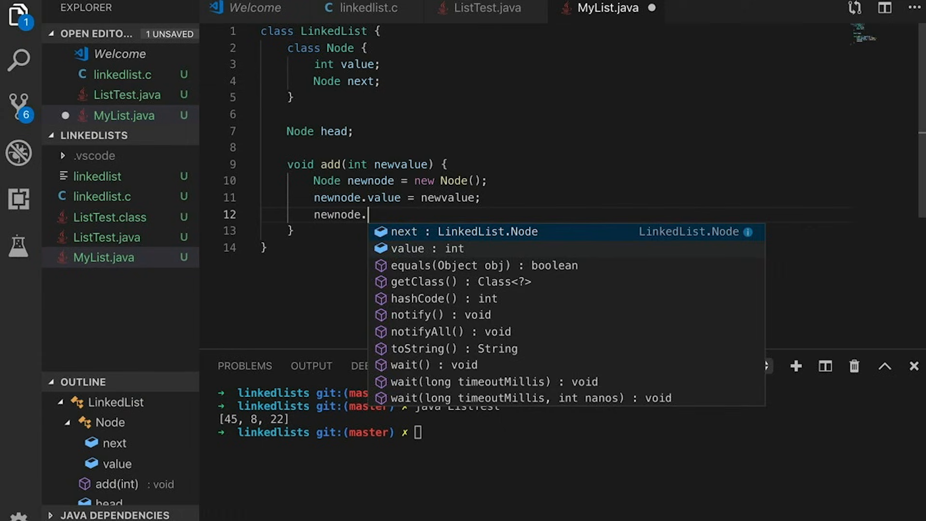
text(next = head;)
text(head =)
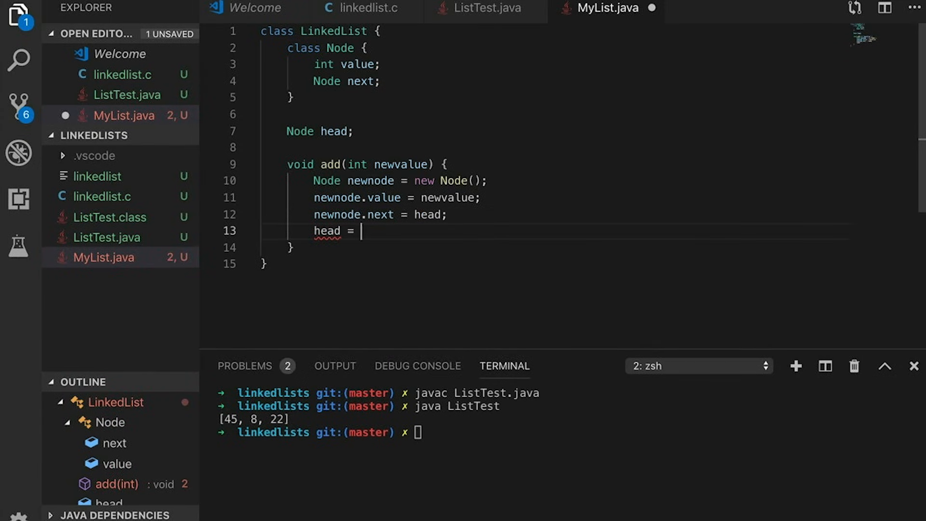
text(newnode;)
click(319, 30)
text(My)
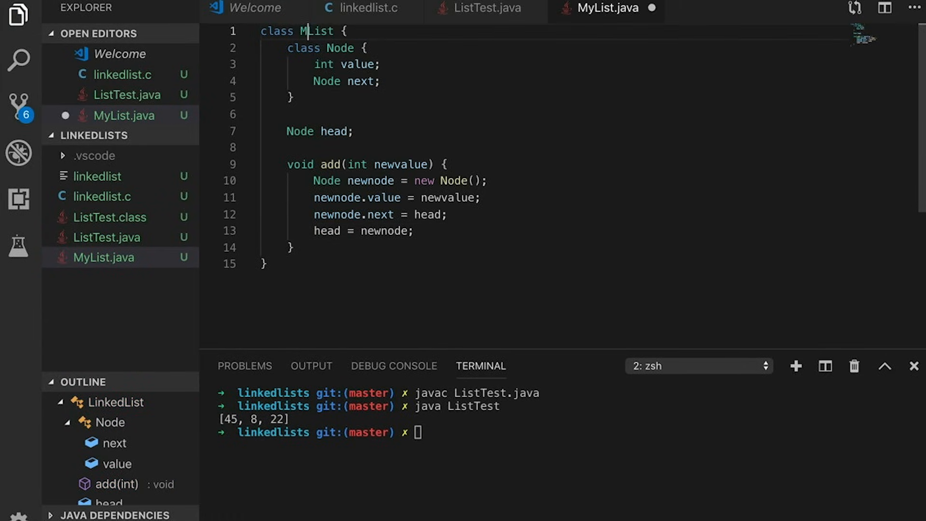
Step: In ListTest.java, create myList = new MyList() and add 45, 8, 22
click(487, 8)
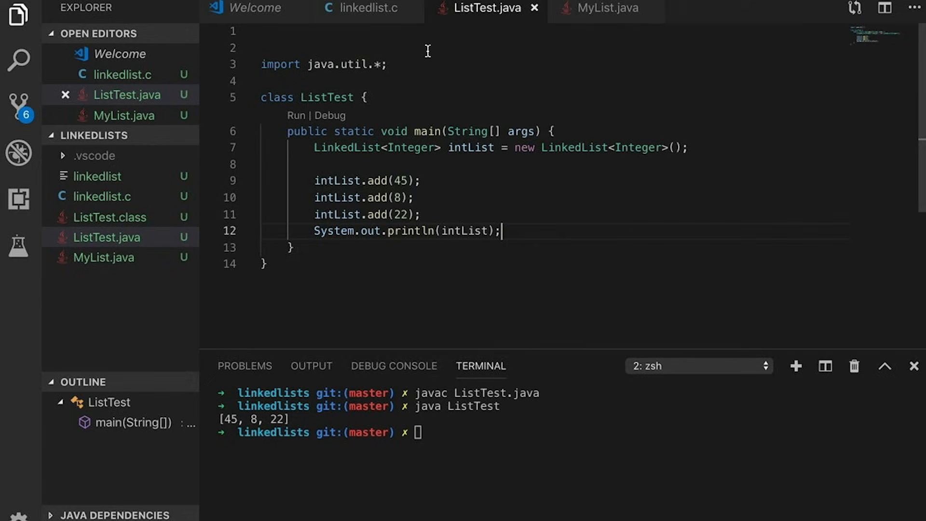
text(MyList myL)
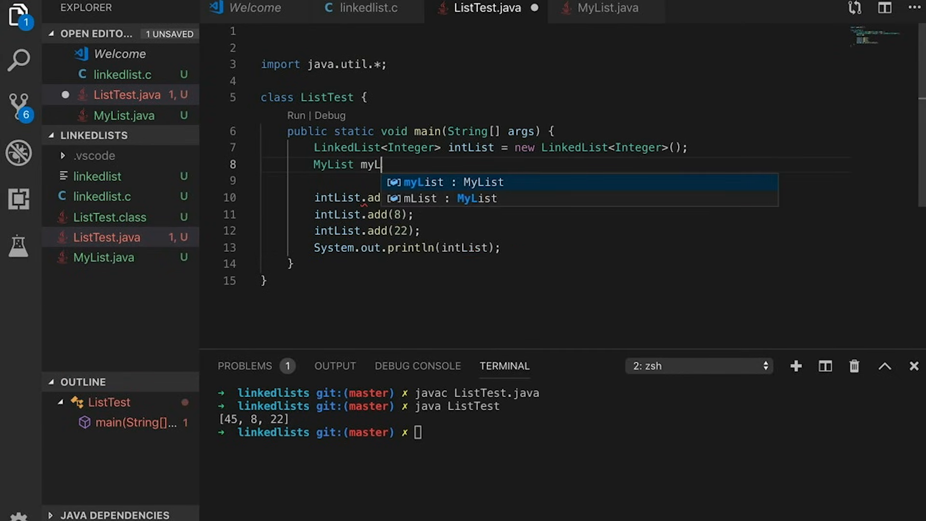
text(= new MyList();)
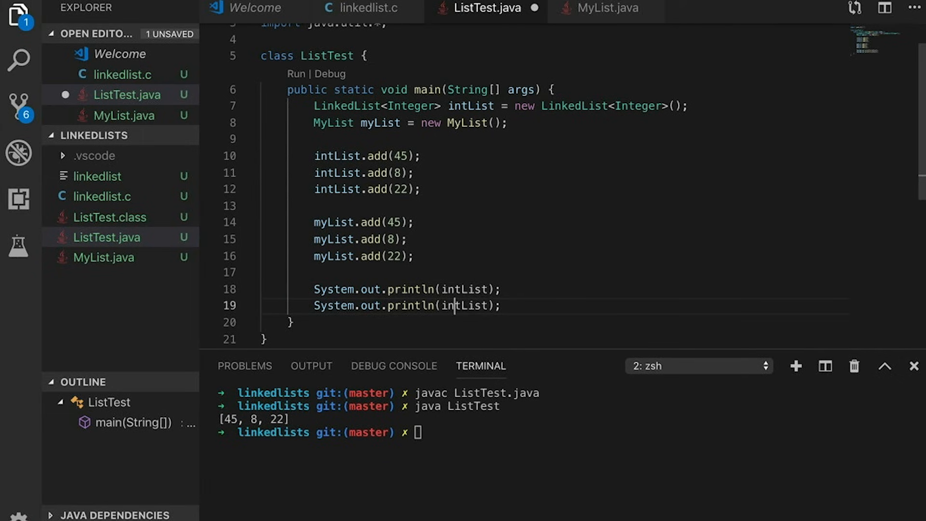
Step: Write MyList's toString walking nodes from head and returning a bracketed result string
click(606, 9)
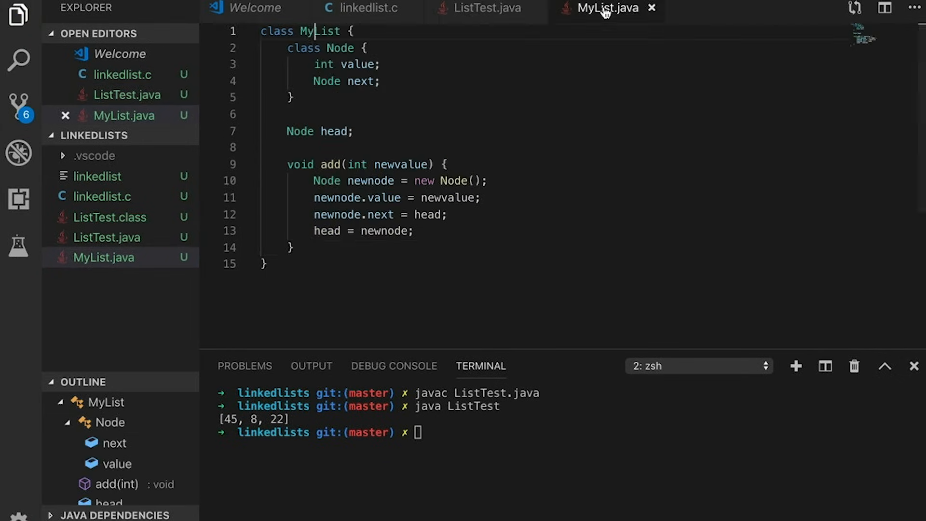
text(String toString() {)
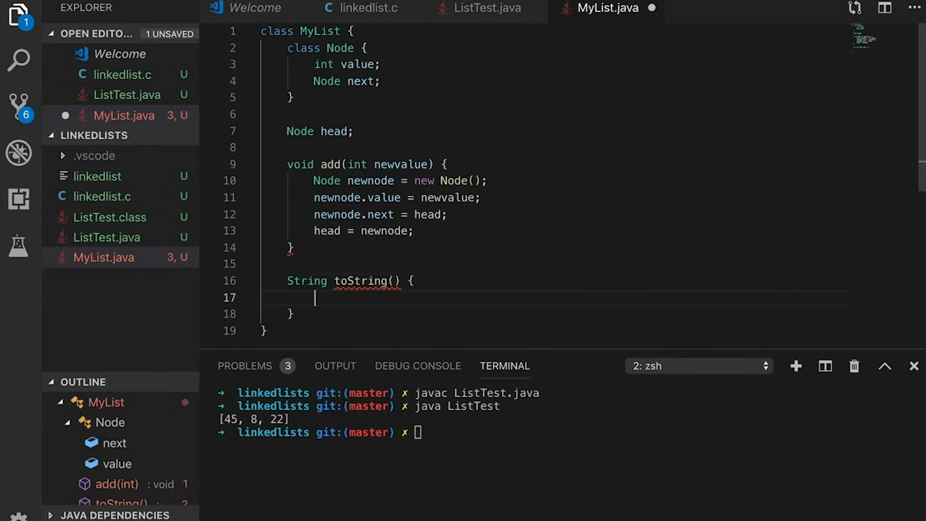
text(Node tmp = head;)
text(result = result + Inte)
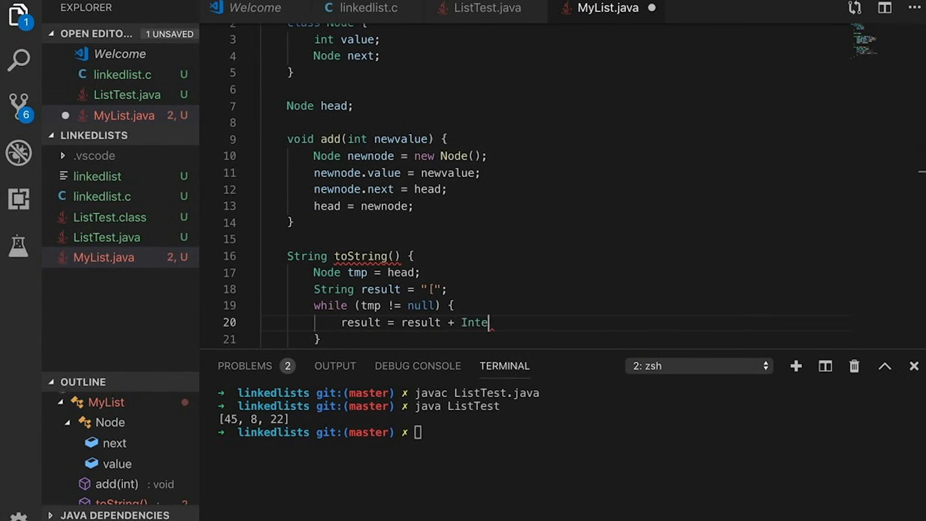
text(ger.toString(tmp-)
text(res)
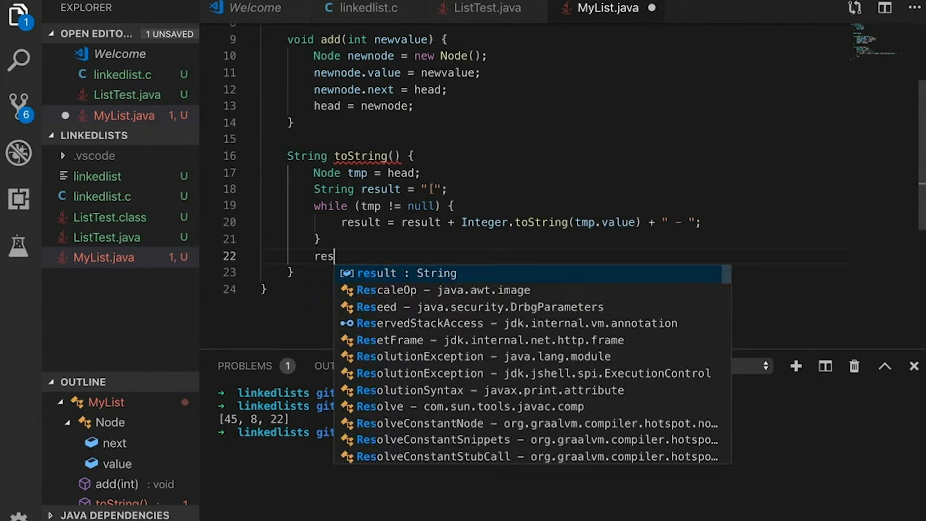
text(ult = result + "]";)
text(return)
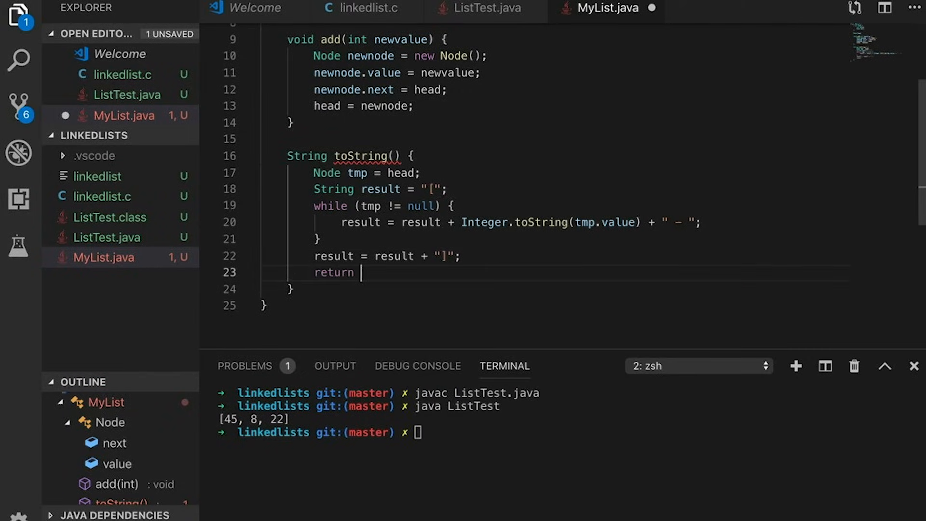
text(result;)
click(568, 432)
text(javac *.java)
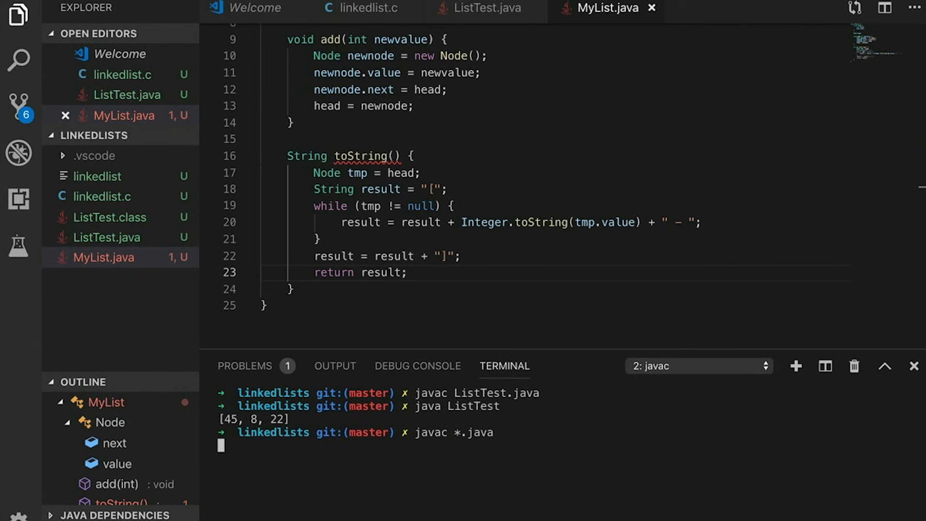
Step: Make toString public and recompile with javac *.java to fix the weaker-access error
text(public)
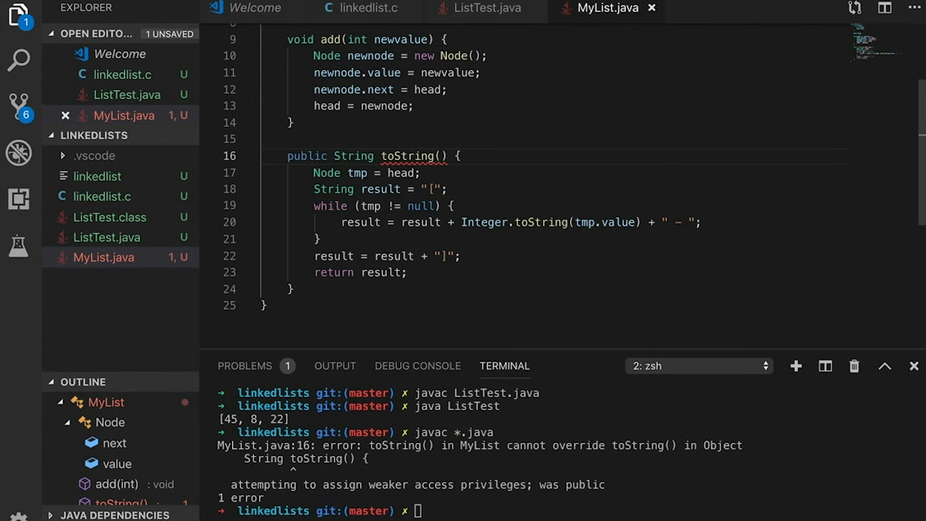
text(javac *.java)
text(java ListTest)
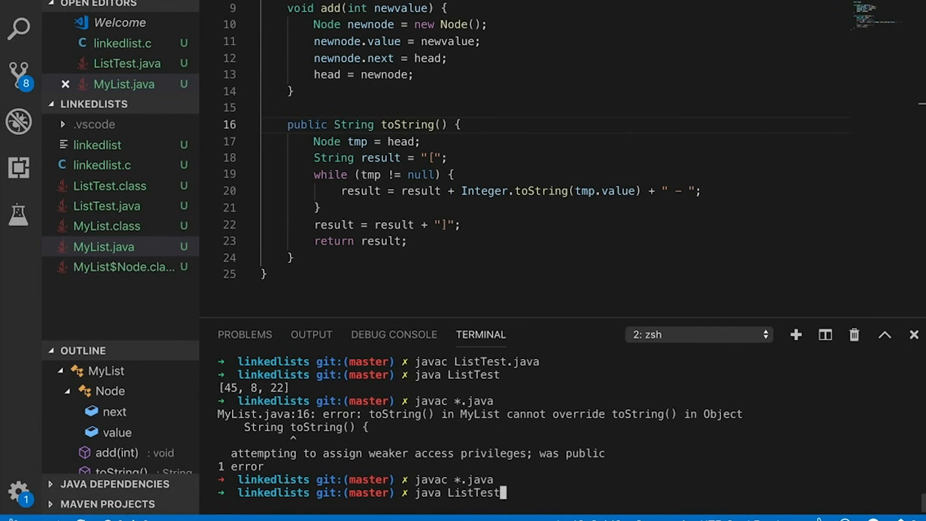
key(Return)
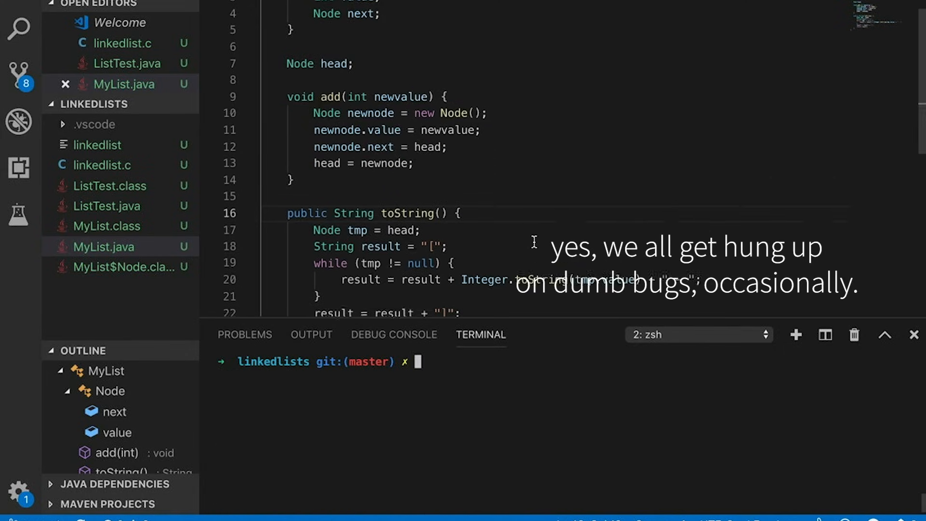
Step: Add a MyList() constructor and tmp = tmp.next, recompiling so ListTest prints [22 - 8 - 45 - ]
text(MyList())
text(tmp = tmp.ne)
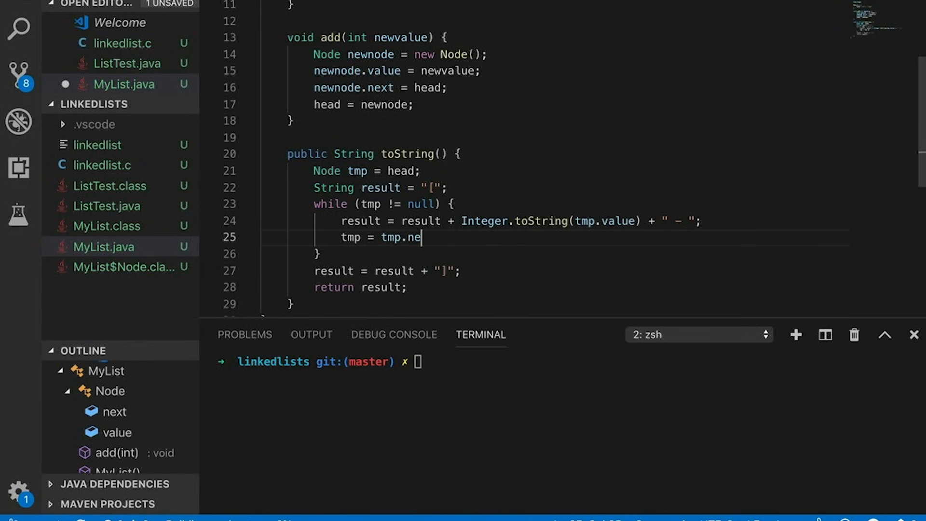
text(xt;)
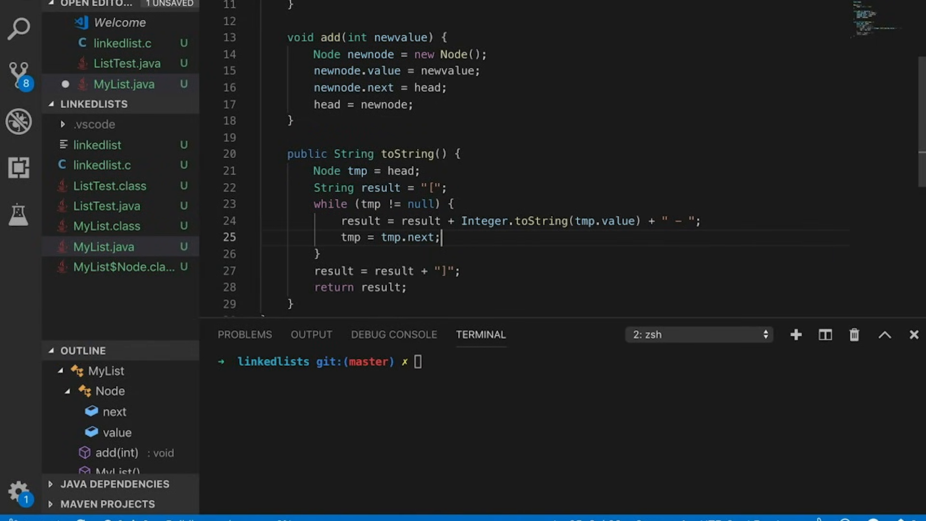
text(javac *.java)
text(java ListTest)
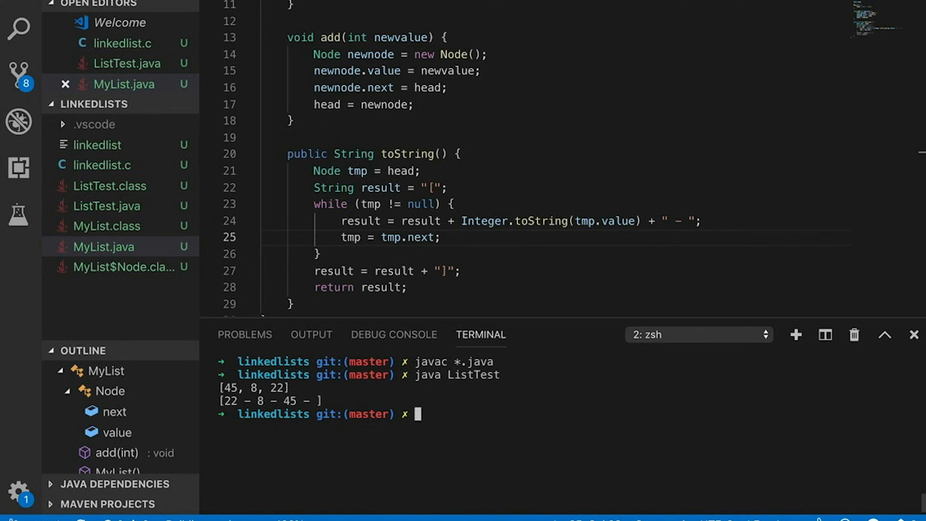
scroll(up, 3)
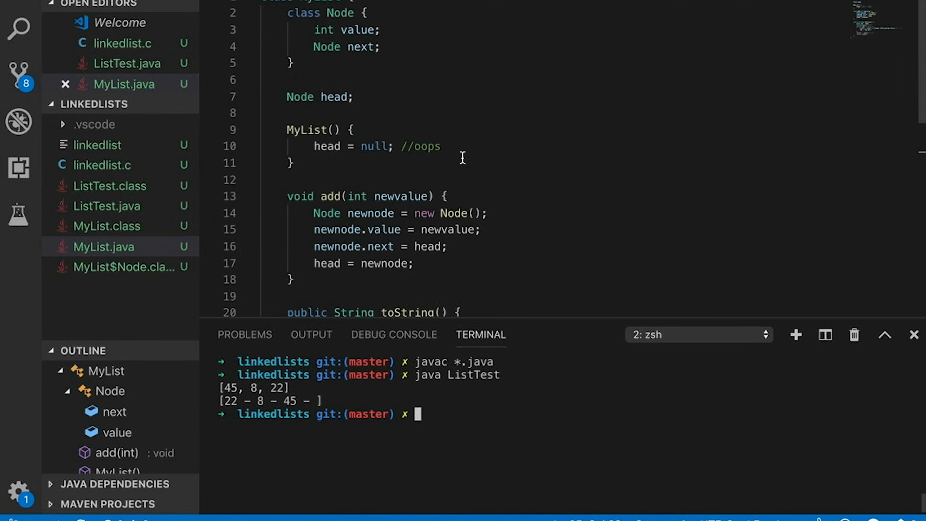
scroll(down, 3)
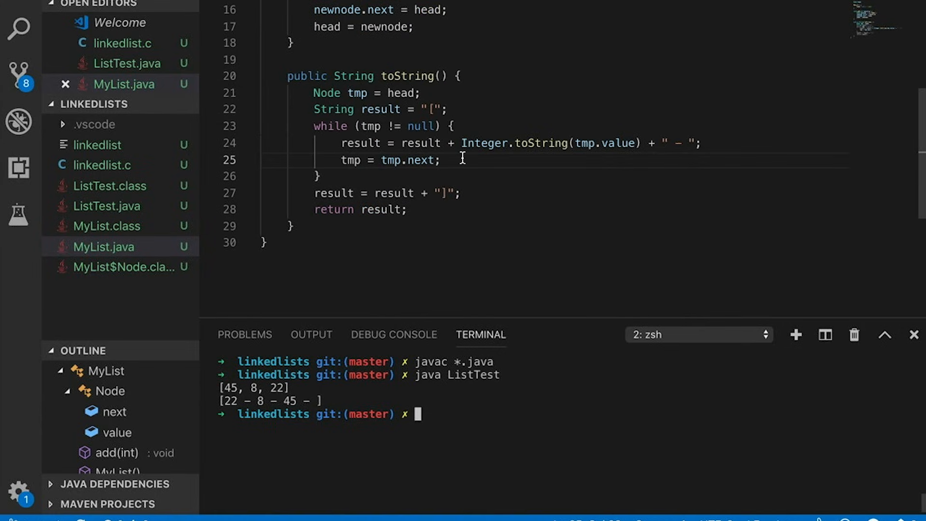
mouse_move(466, 56)
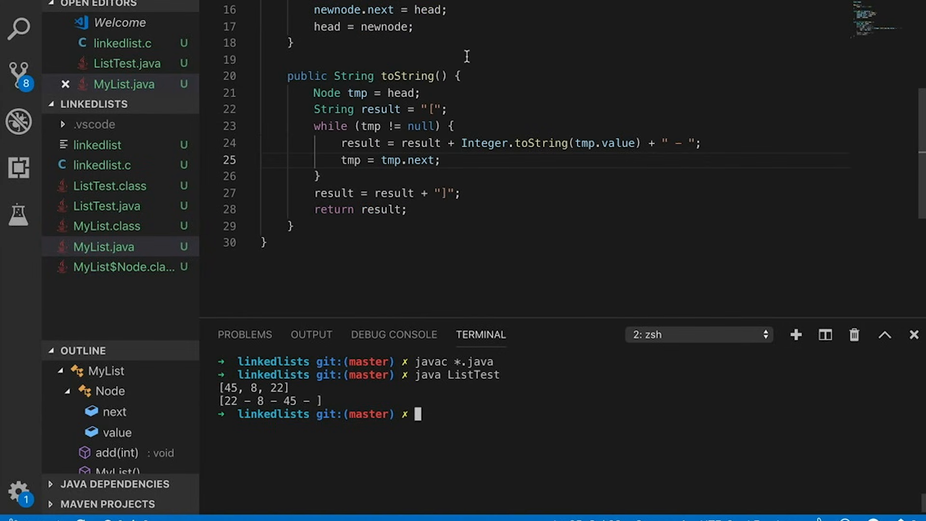